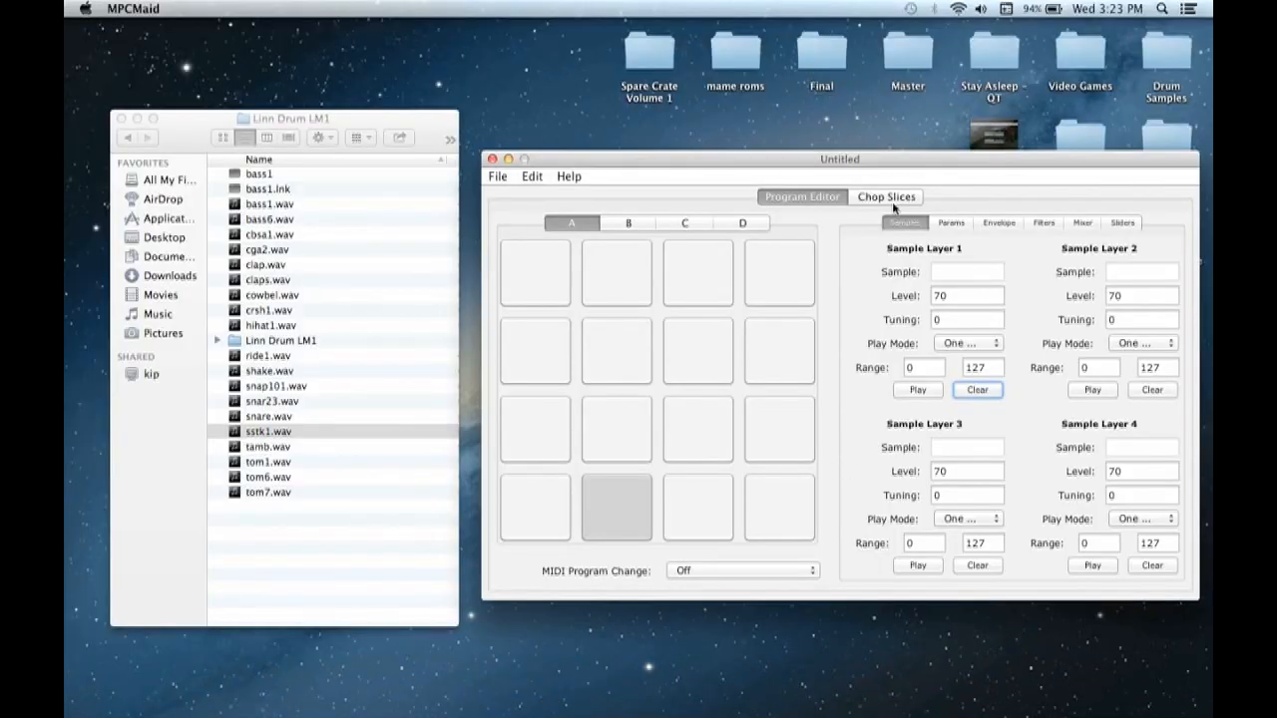
{"action": "mouse_move", "coordinate": [784, 169]}
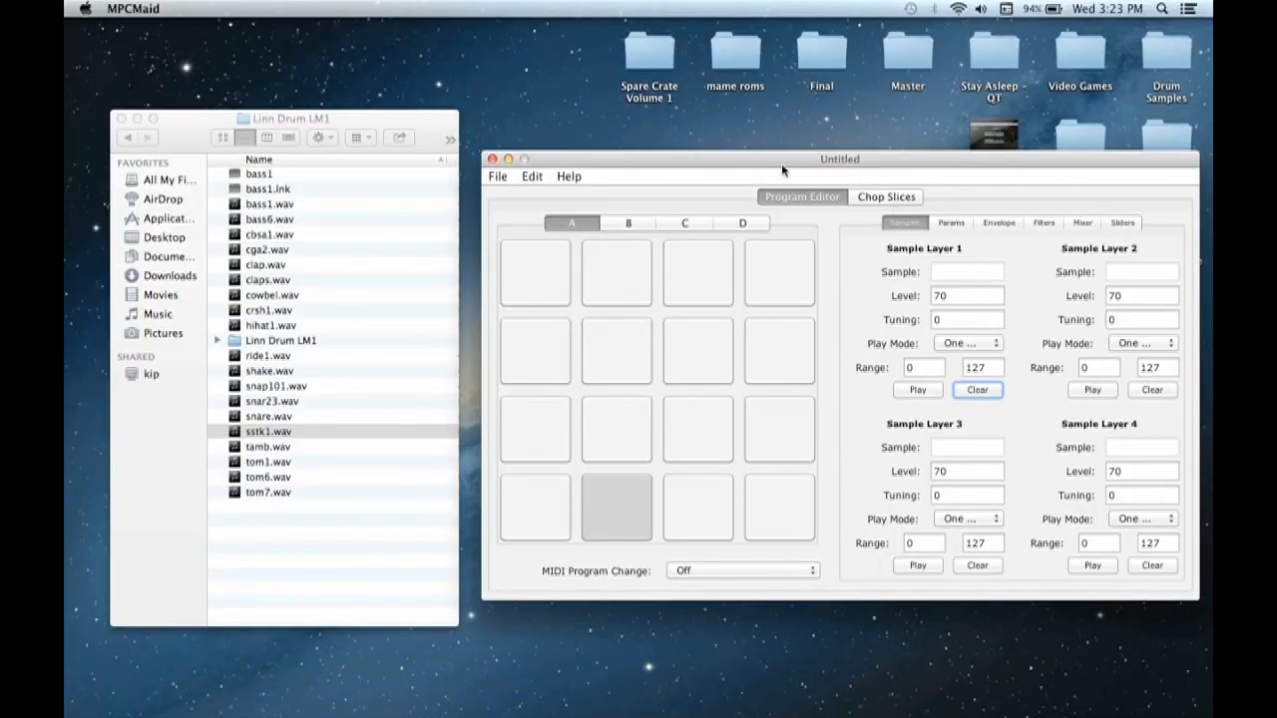
{"action": "mouse_move", "coordinate": [706, 168]}
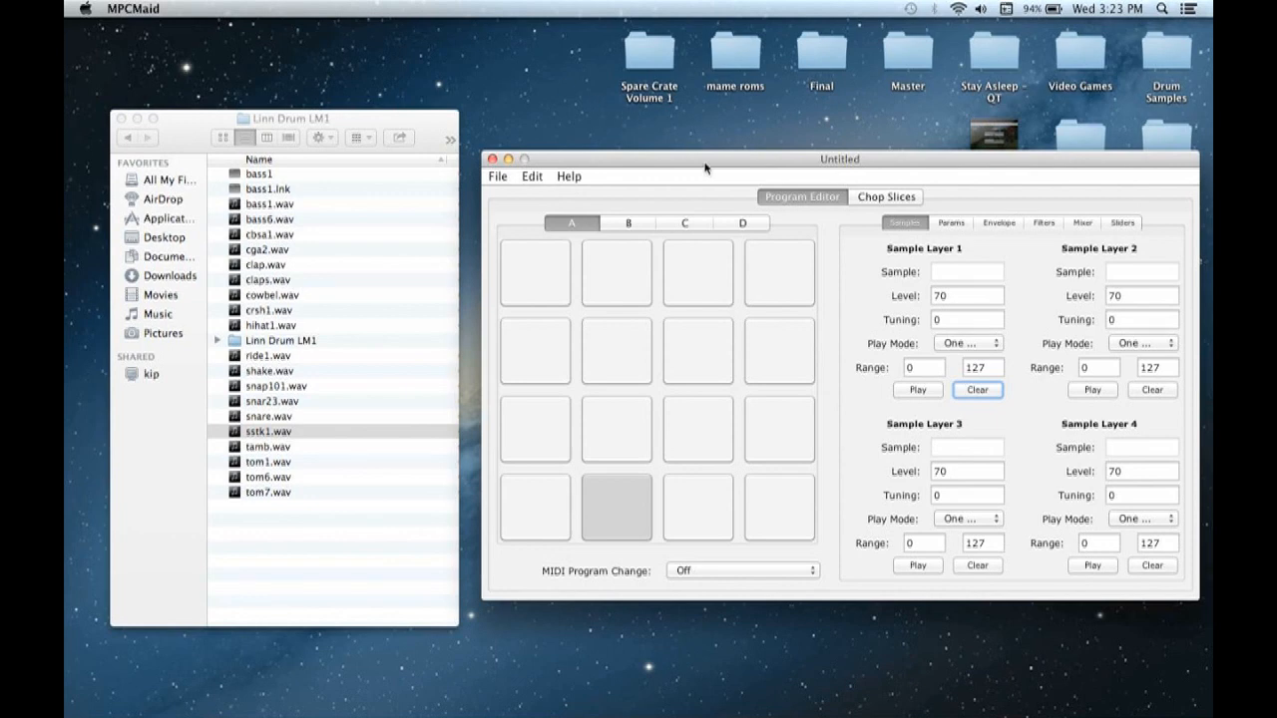
{"action": "mouse_move", "coordinate": [796, 172]}
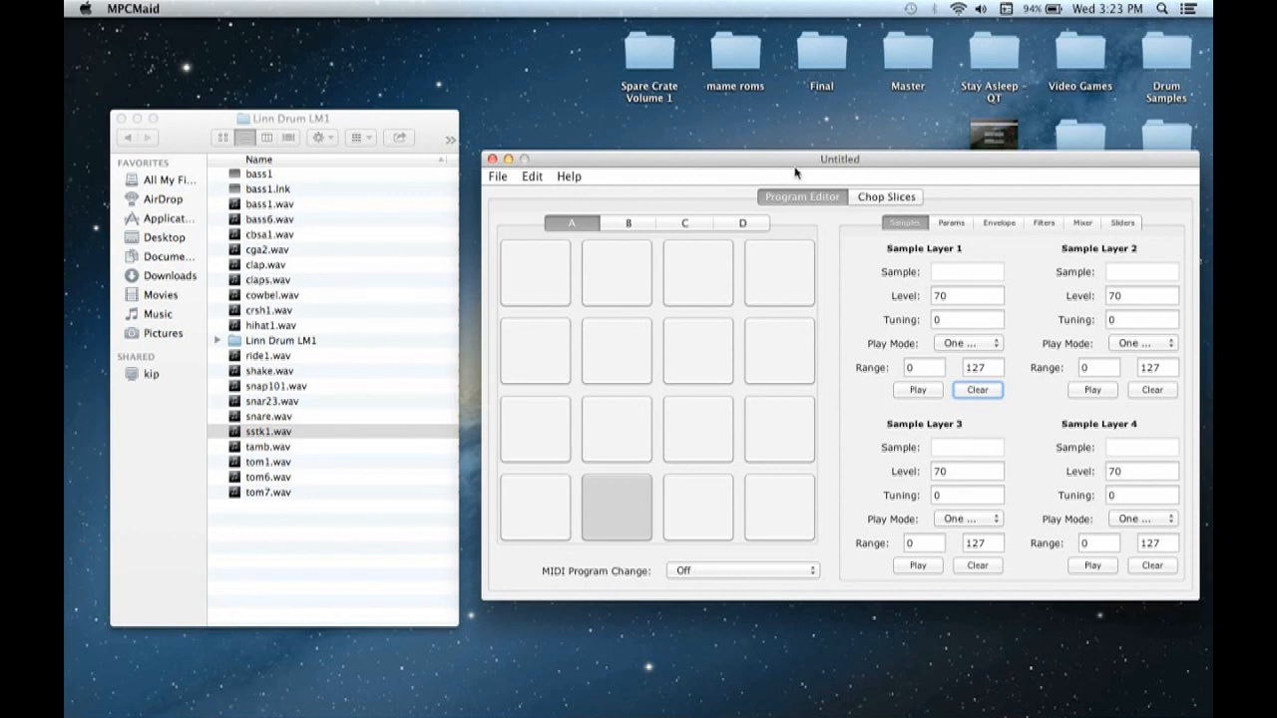
{"action": "mouse_move", "coordinate": [719, 248]}
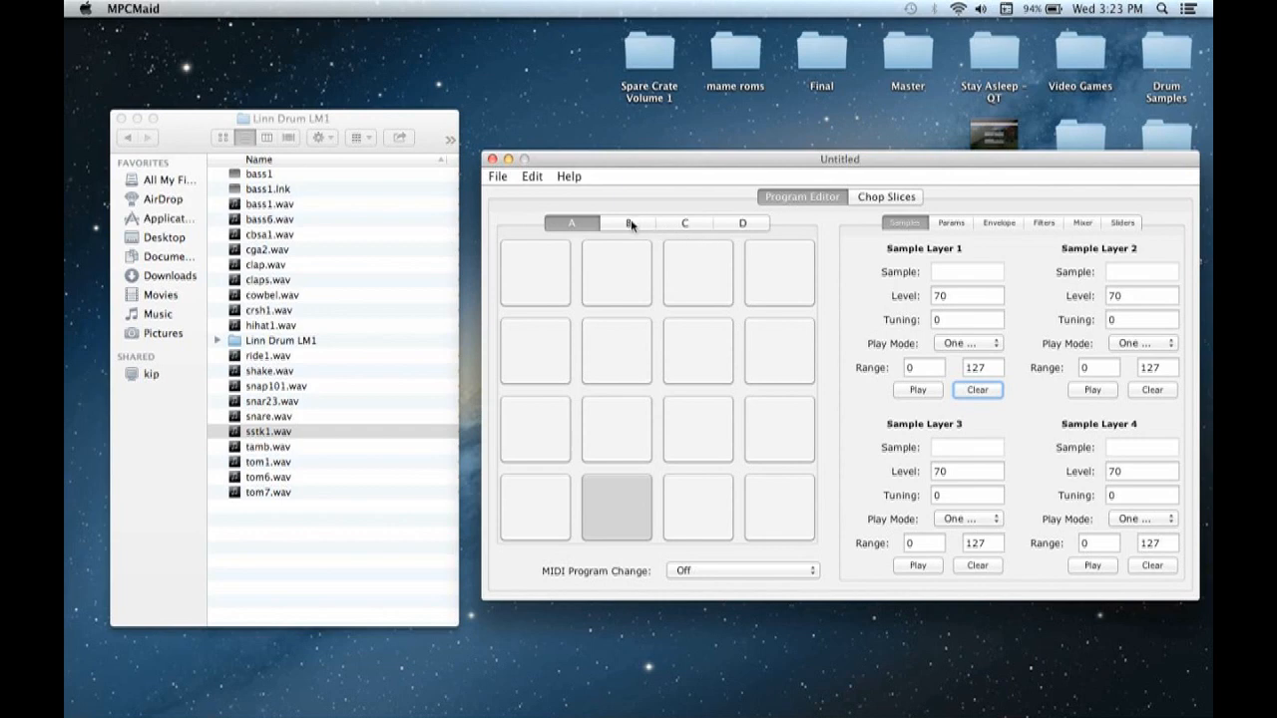
- Browse bank C, return to bank A and select the first bottom-row pad
{"action": "left_click", "coordinate": [685, 224]}
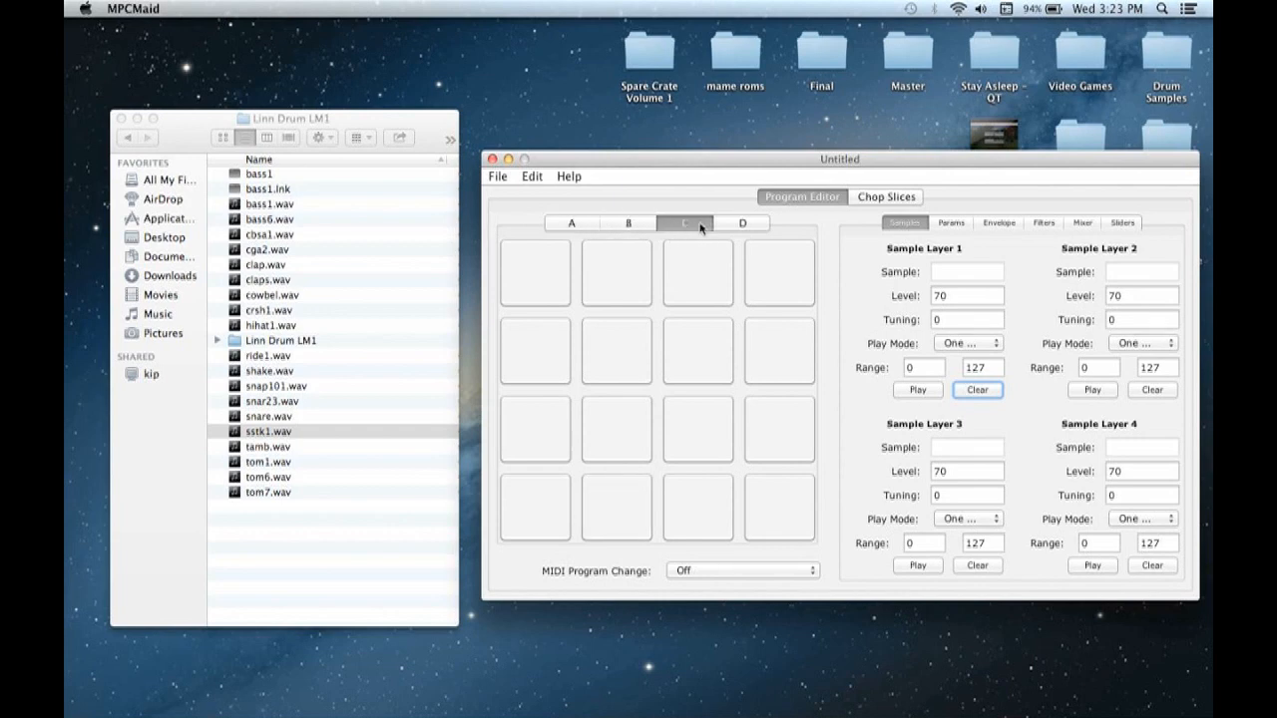
{"action": "left_click", "coordinate": [570, 223]}
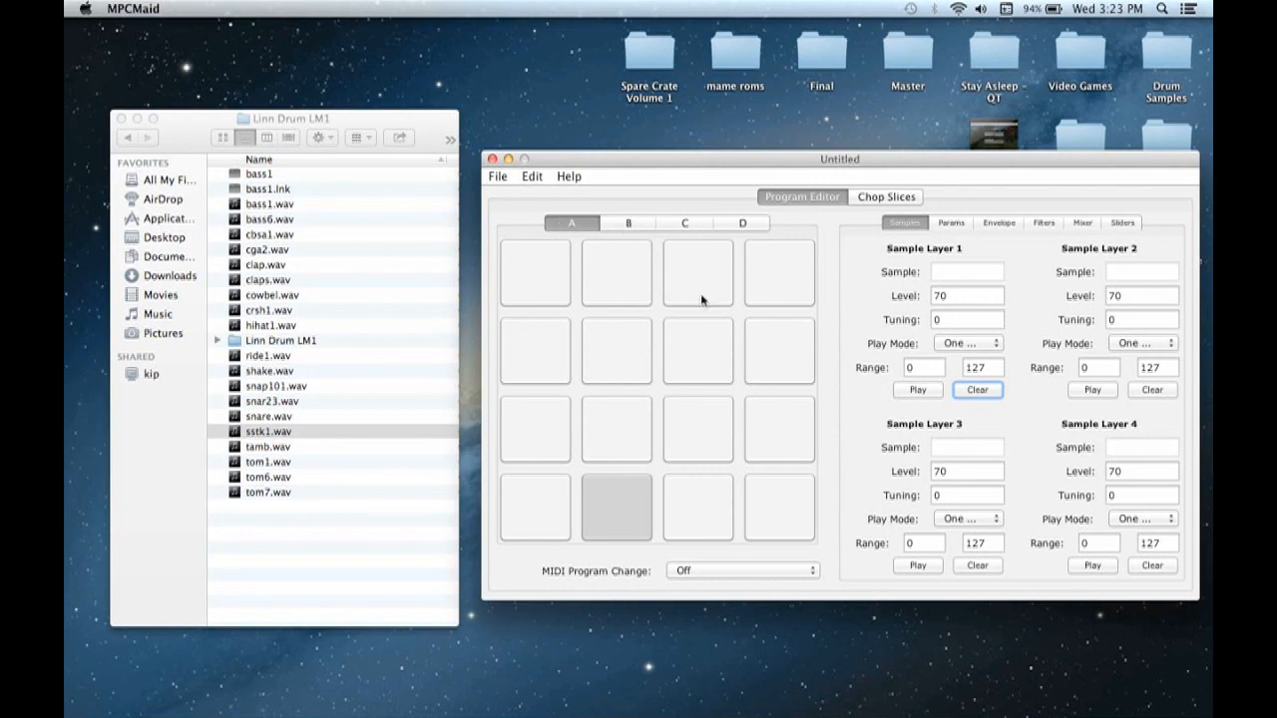
{"action": "mouse_move", "coordinate": [711, 236]}
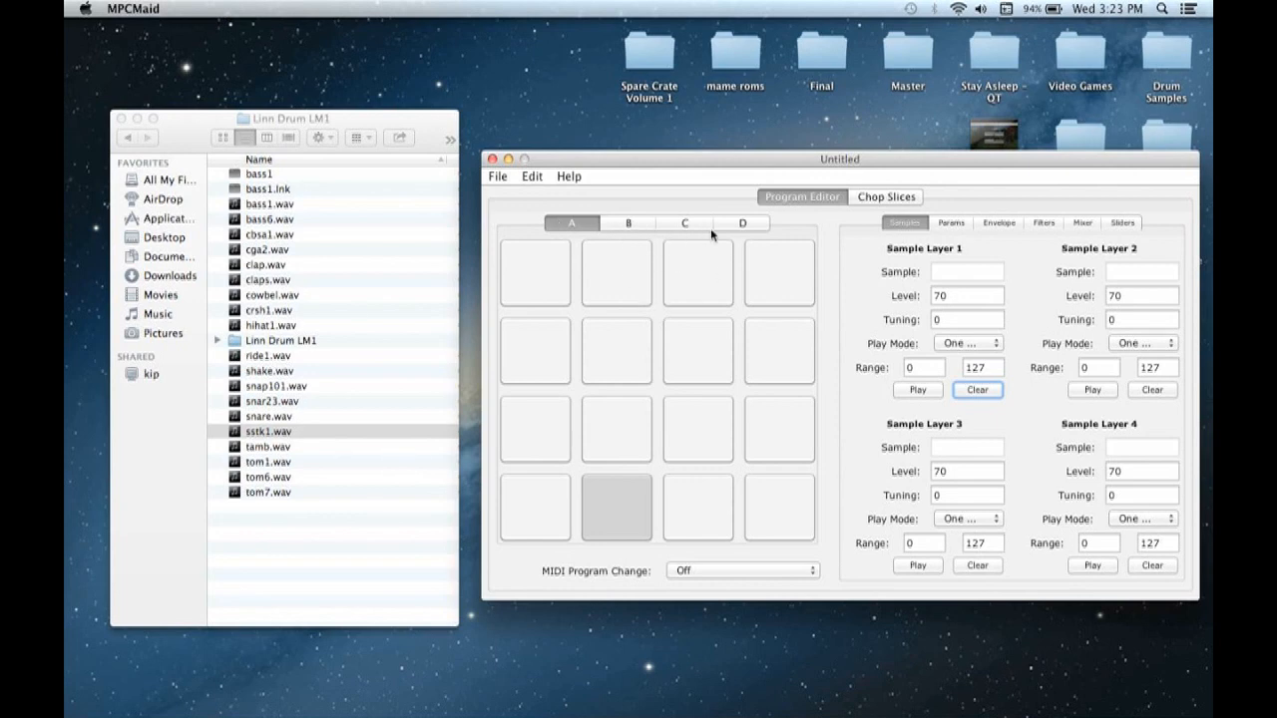
{"action": "mouse_move", "coordinate": [462, 373]}
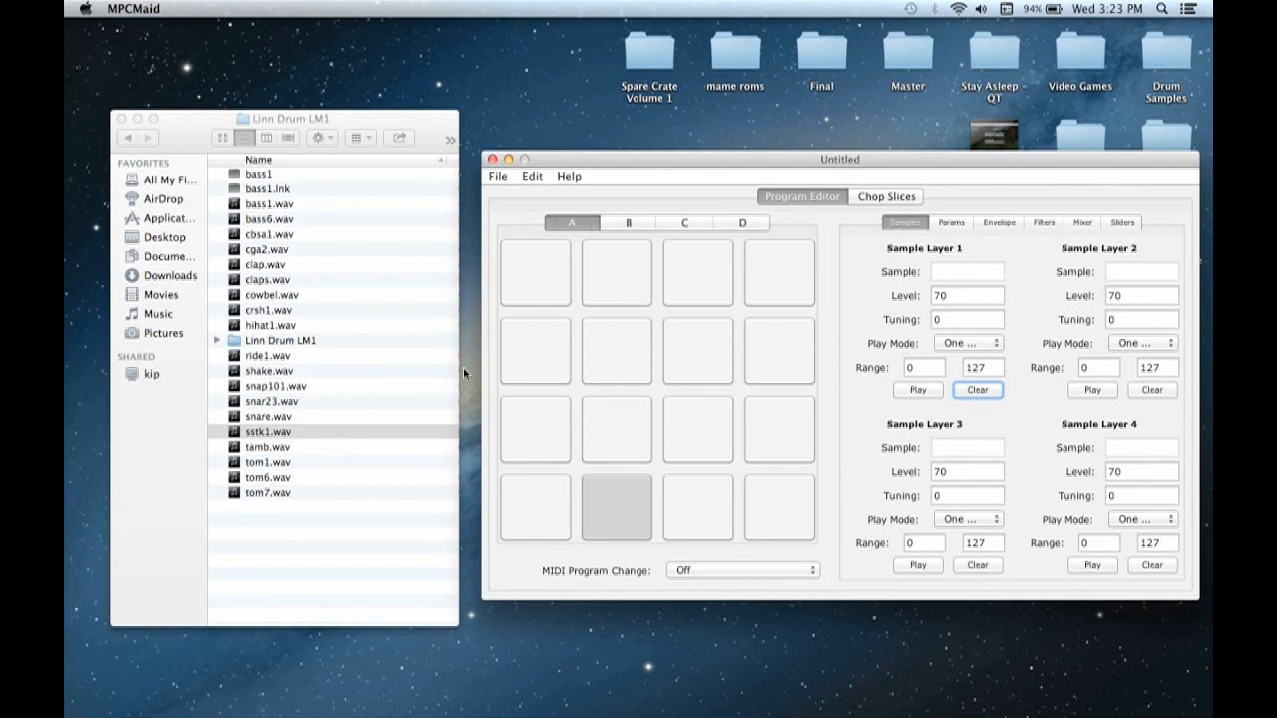
{"action": "left_click", "coordinate": [535, 507]}
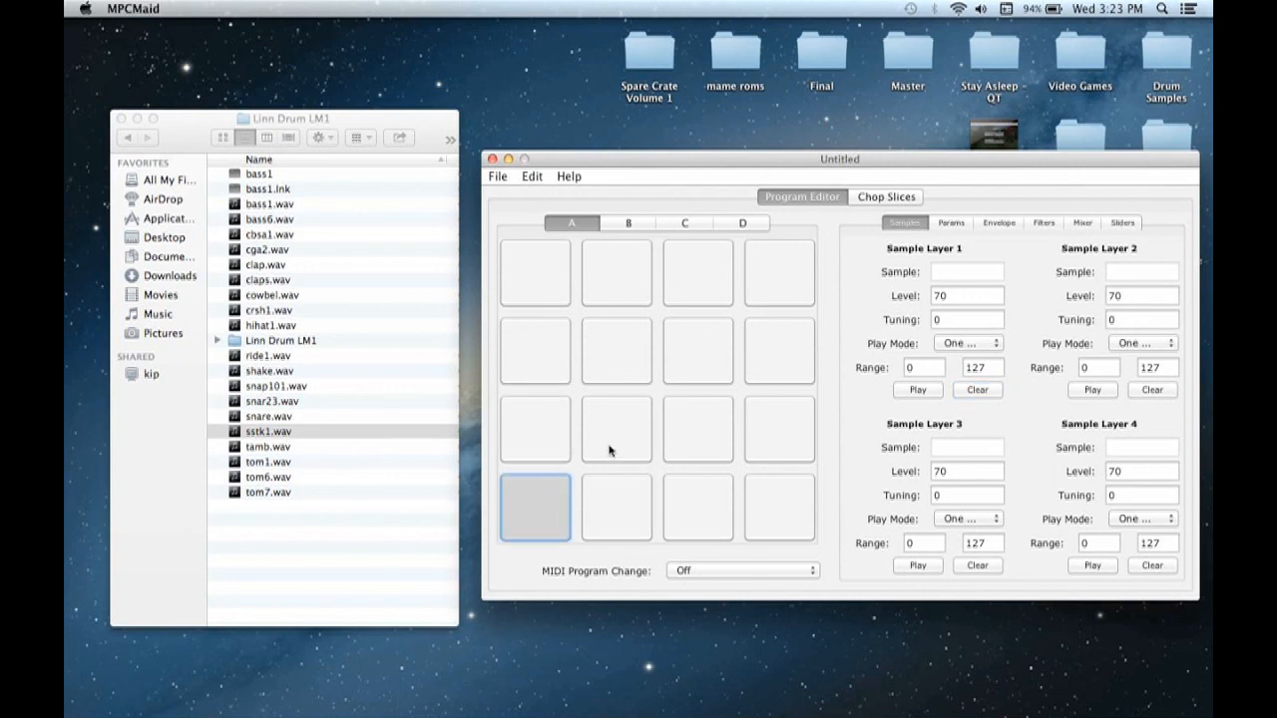
{"action": "mouse_move", "coordinate": [1037, 247]}
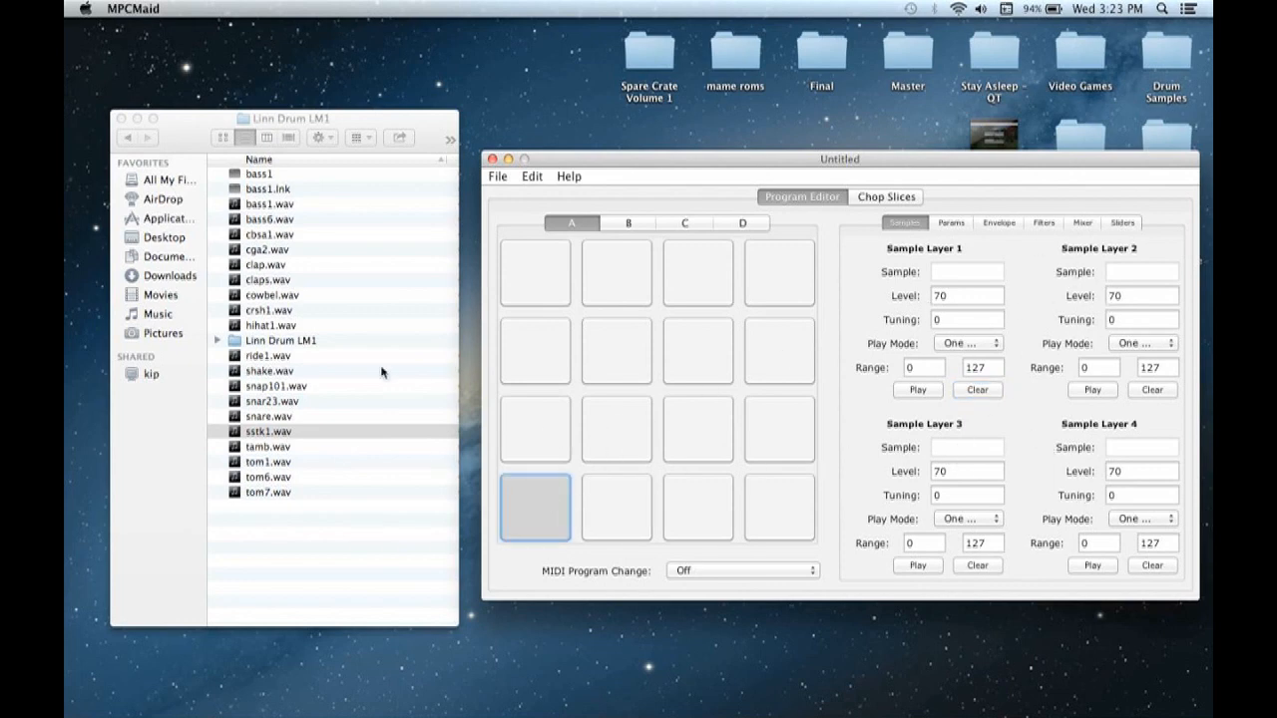
{"action": "mouse_move", "coordinate": [601, 172]}
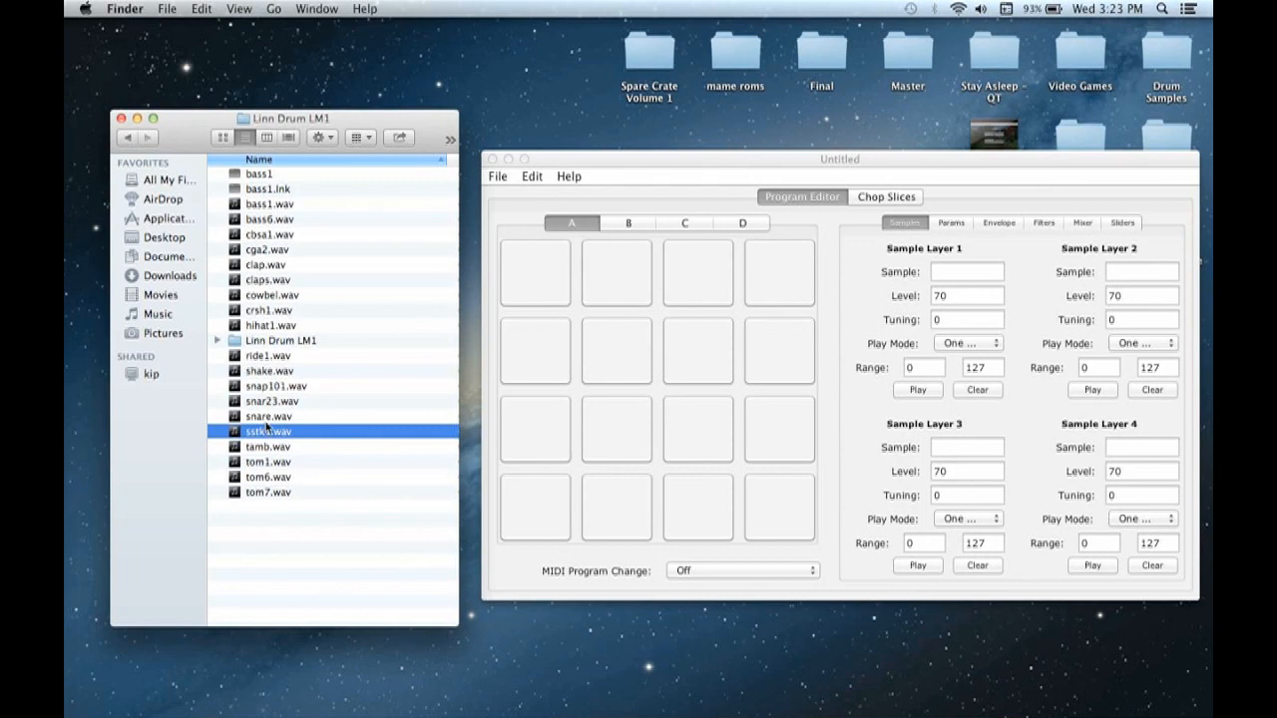
- Load snare.wav from the Linn Drum LM1 folder onto the second bottom-row pad
{"action": "left_click", "coordinate": [269, 417]}
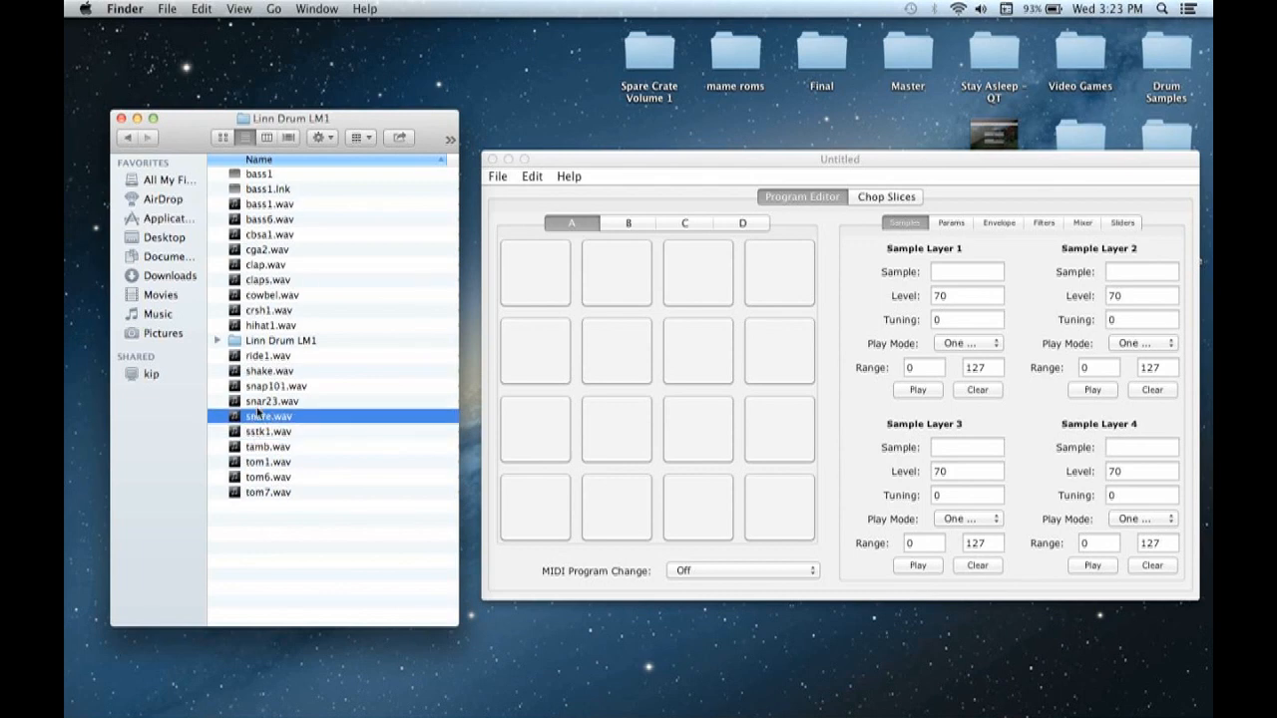
{"action": "left_click_drag", "start_coordinate": [258, 417], "coordinate": [563, 489]}
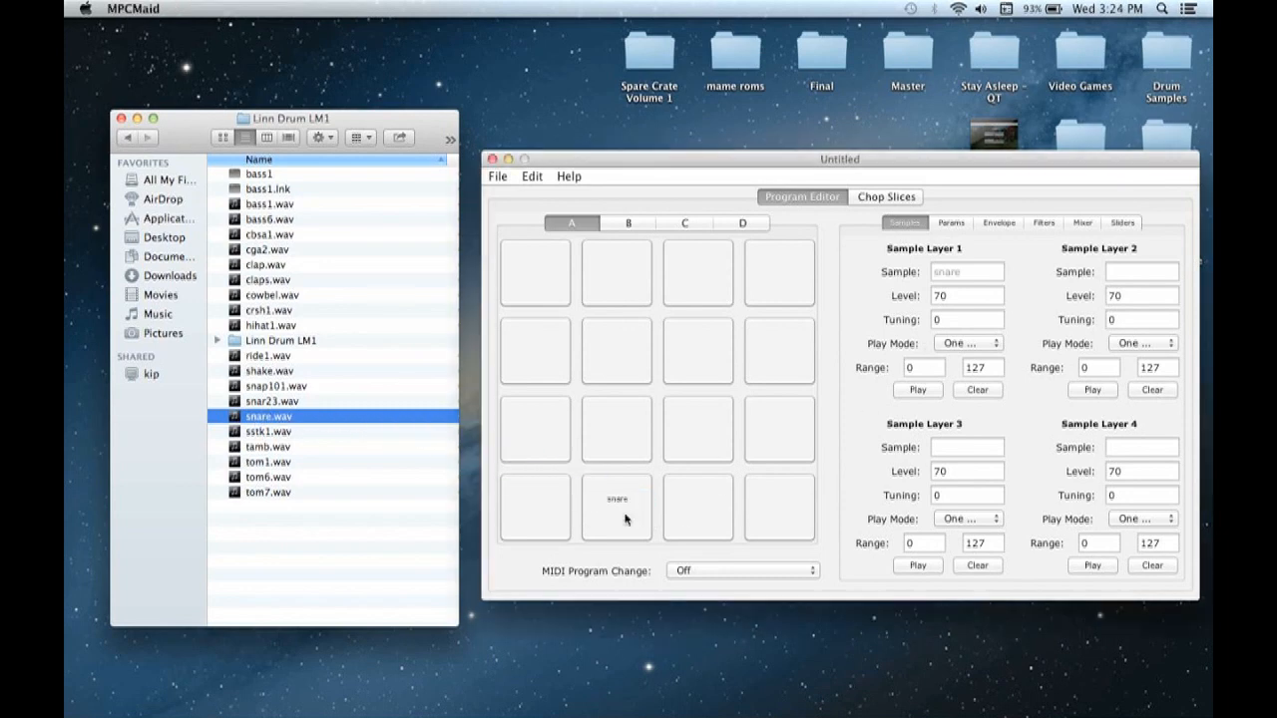
{"action": "left_click", "coordinate": [614, 509]}
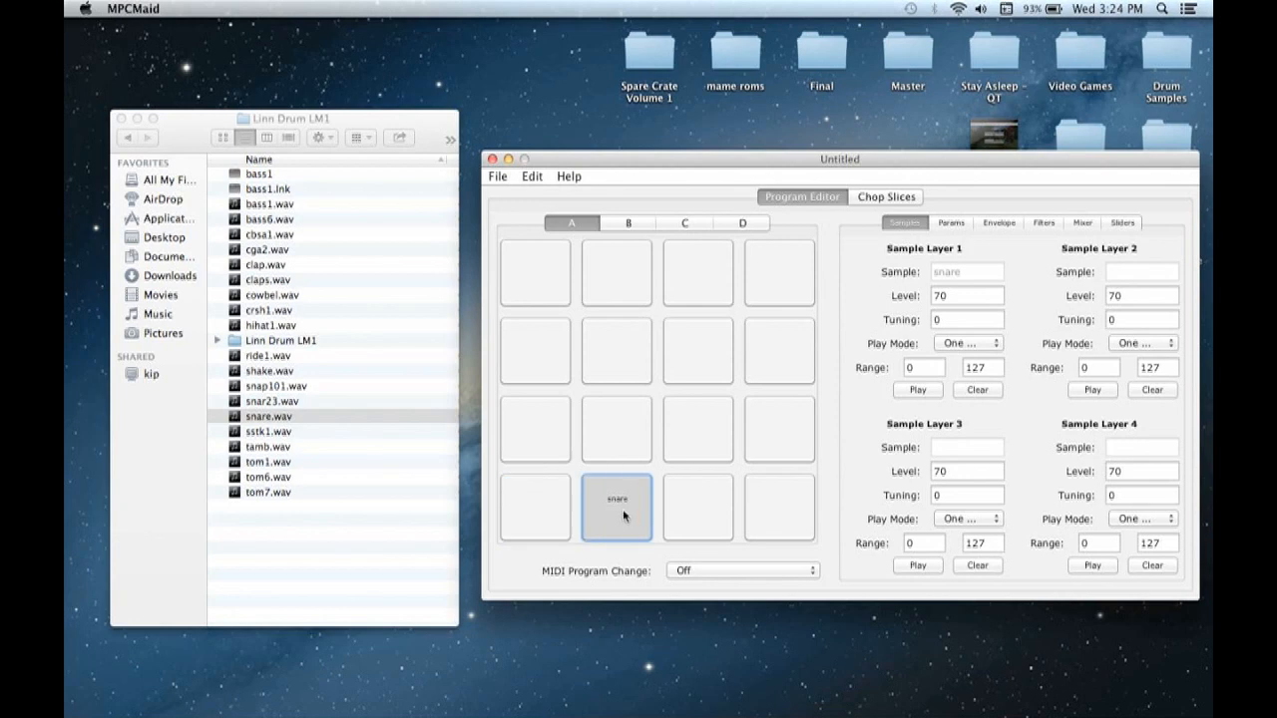
{"action": "mouse_move", "coordinate": [578, 531]}
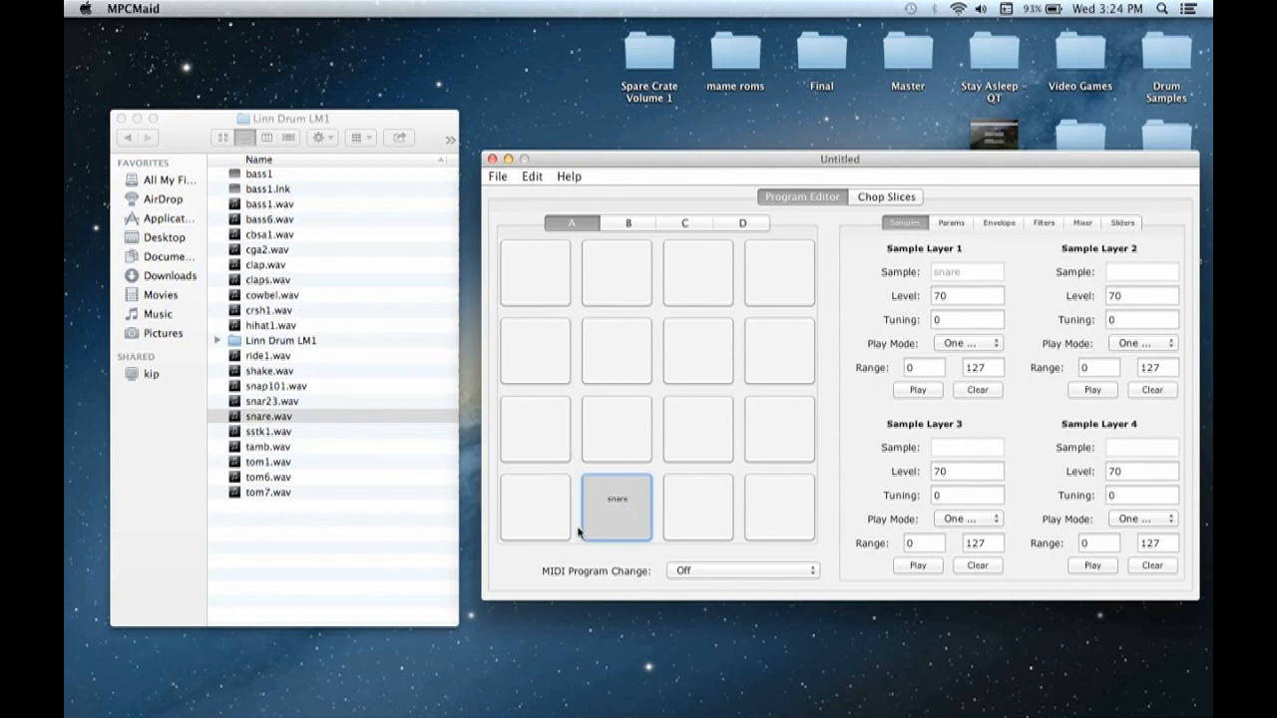
- Load cbsa1.wav onto the top-left pad of bank A, ready to export via File
{"action": "left_click", "coordinate": [269, 417]}
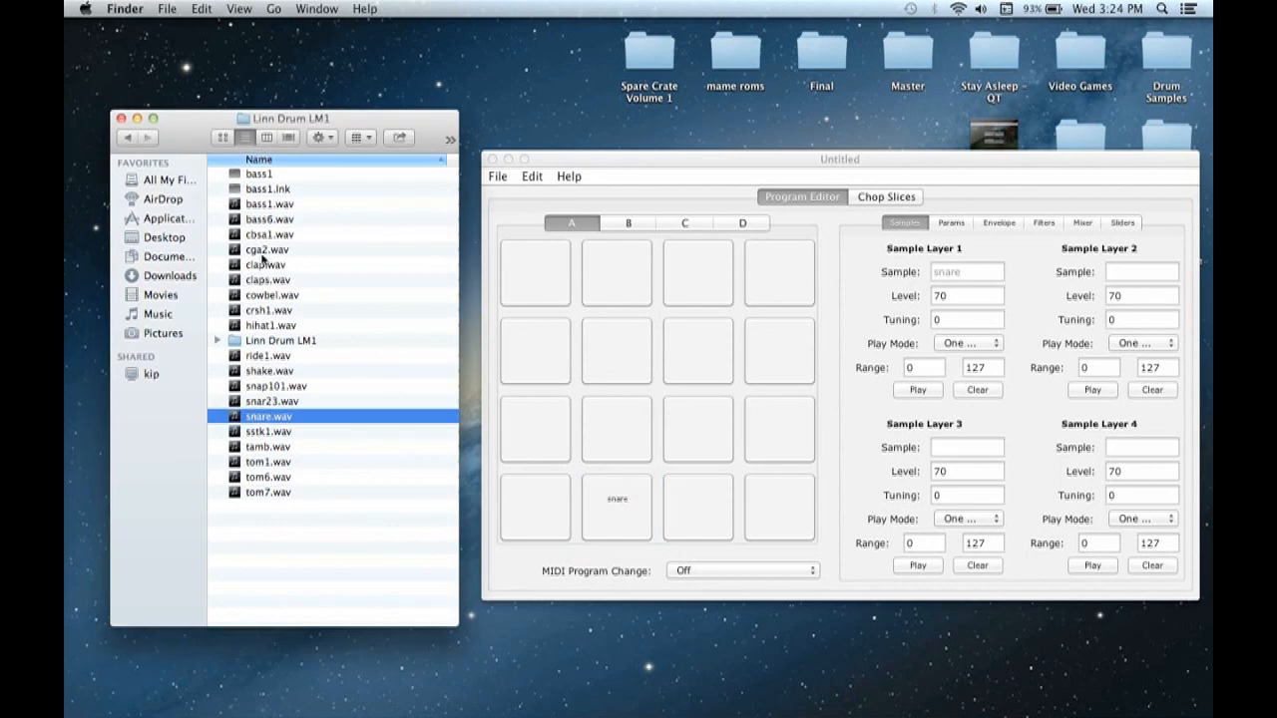
{"action": "left_click", "coordinate": [270, 233]}
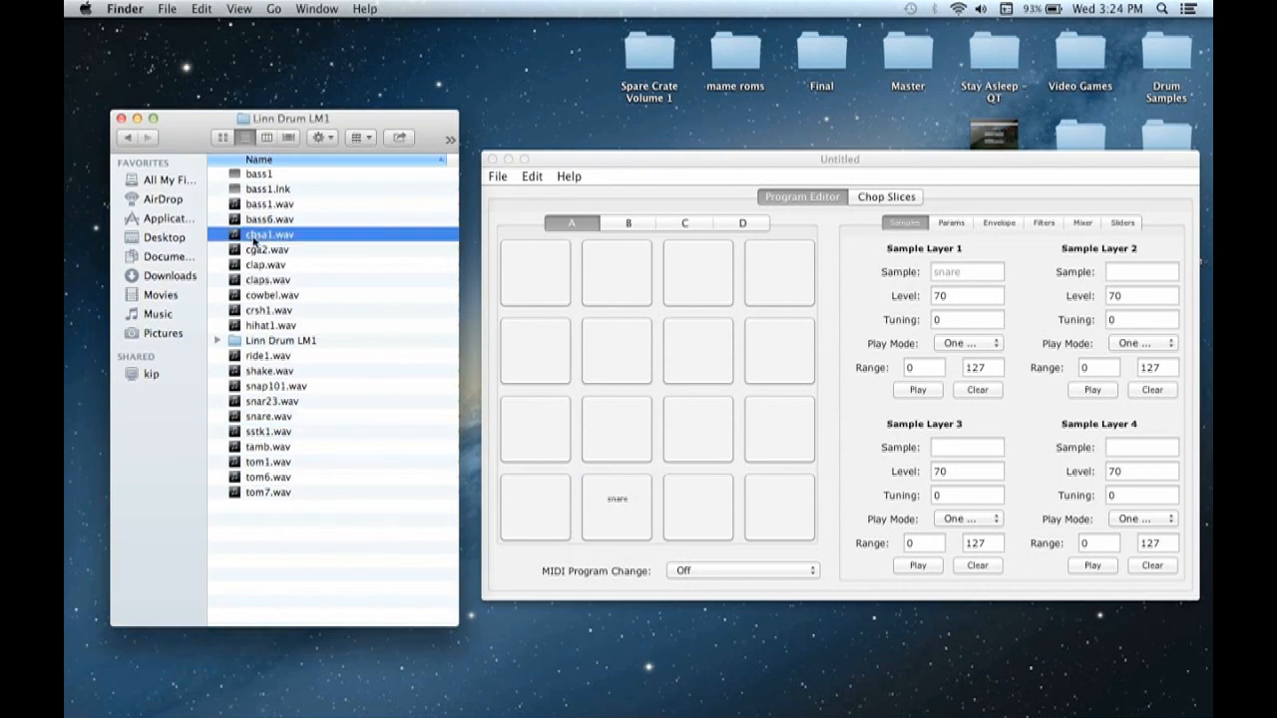
{"action": "left_click_drag", "start_coordinate": [269, 233], "coordinate": [535, 271]}
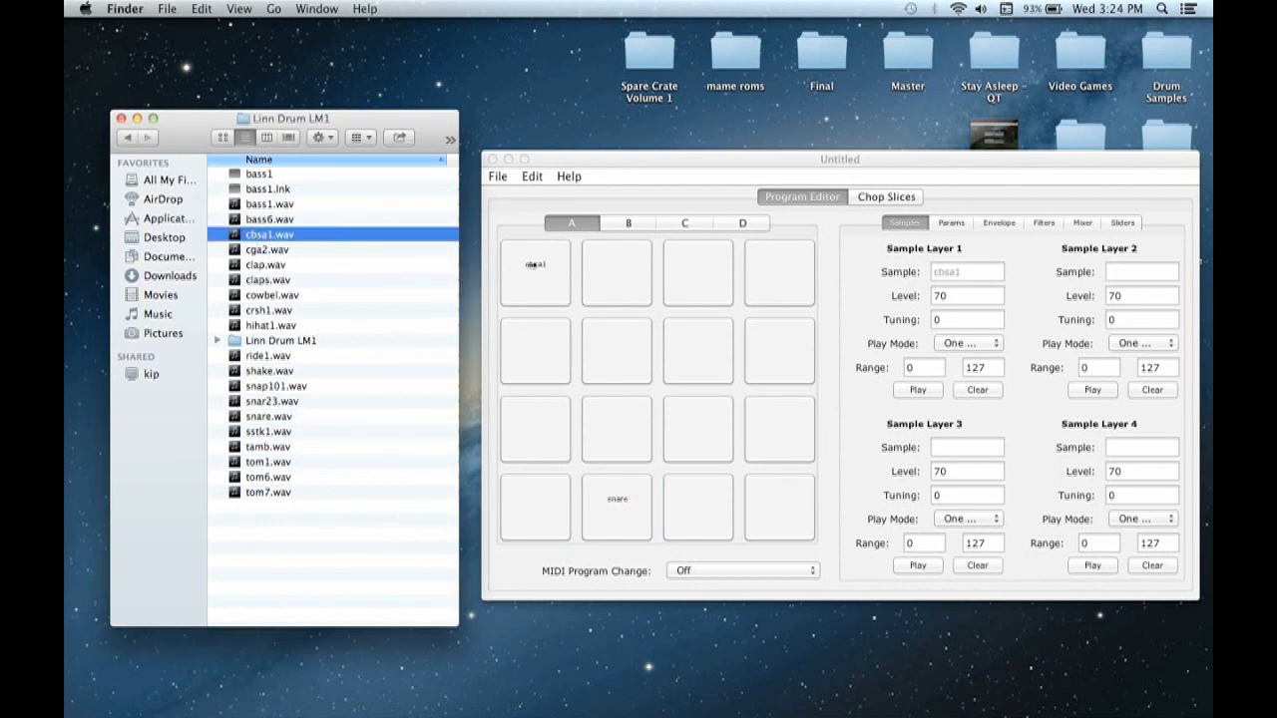
{"action": "left_click", "coordinate": [535, 271]}
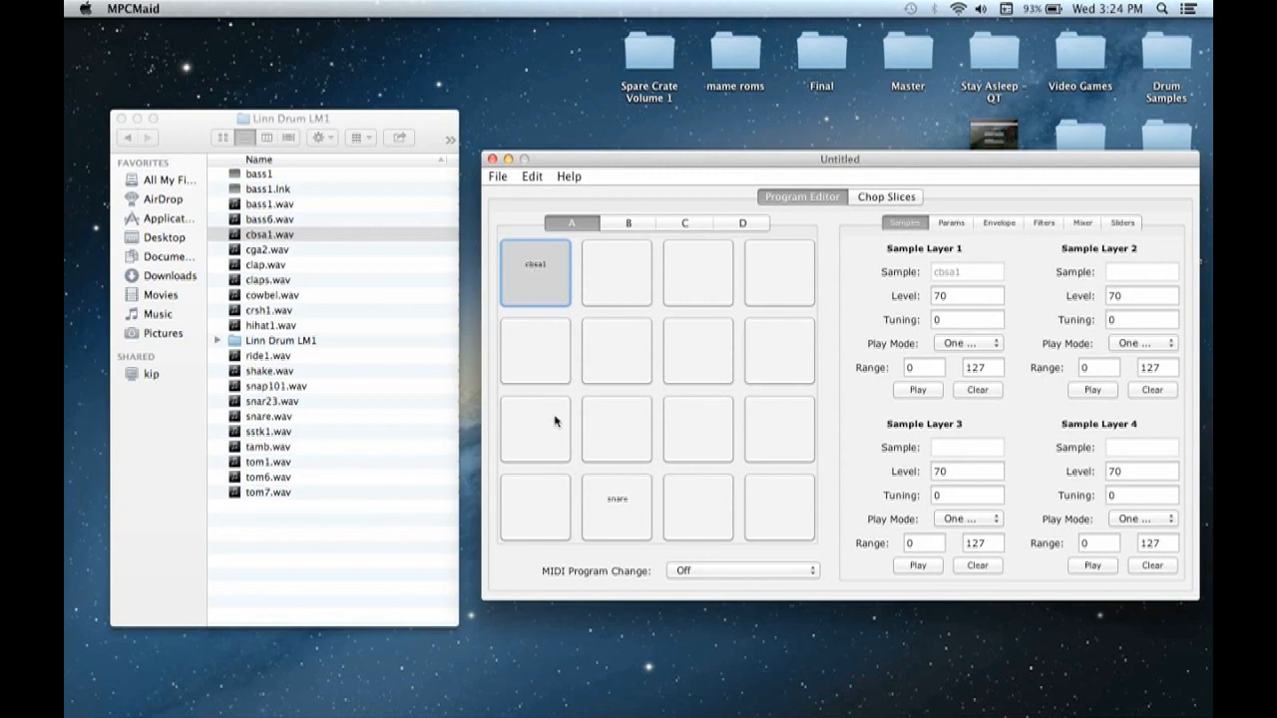
{"action": "mouse_move", "coordinate": [501, 183]}
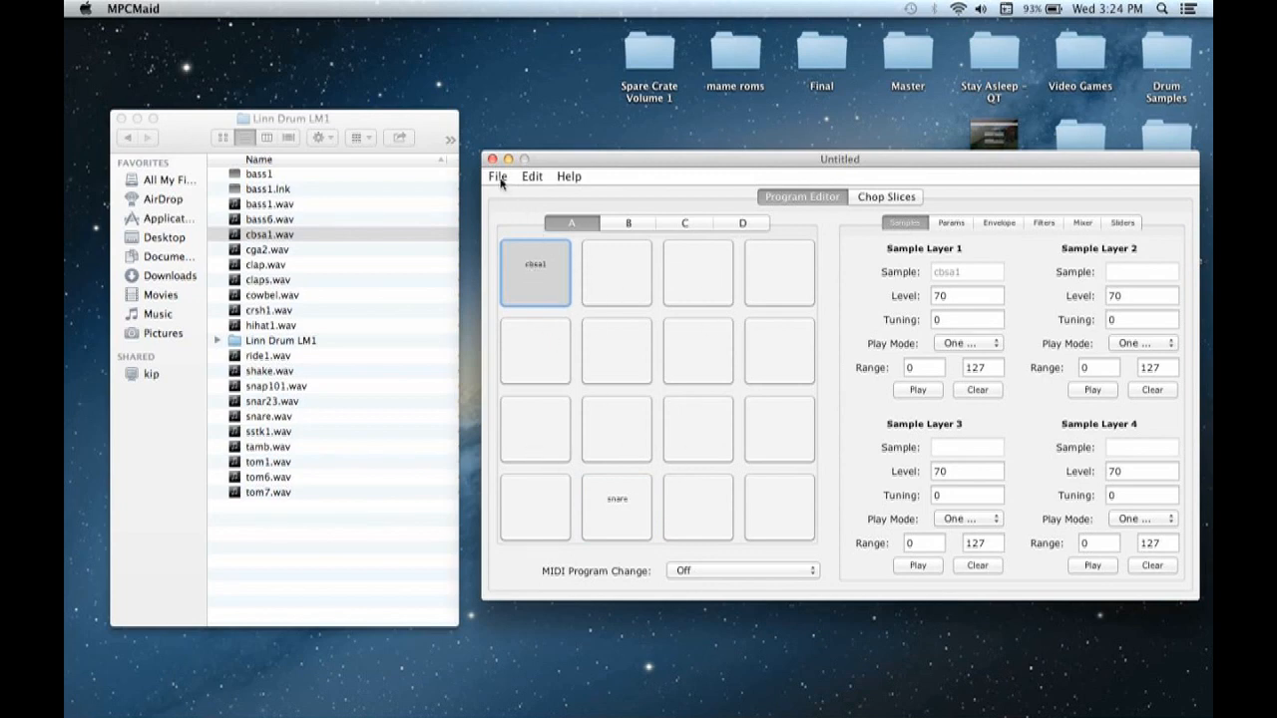
{"action": "left_click", "coordinate": [497, 175]}
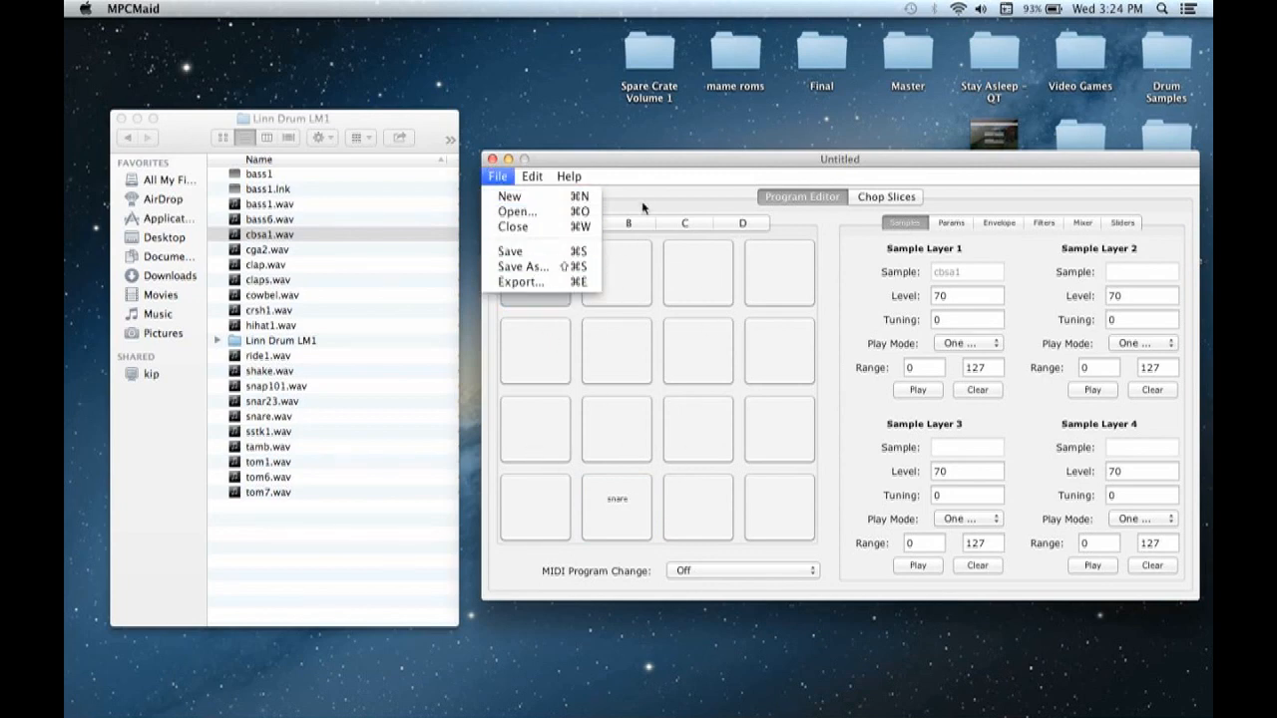